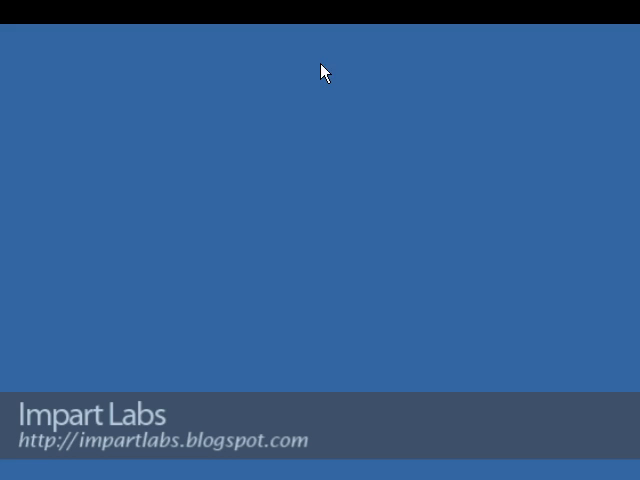
mouse_move(387, 327)
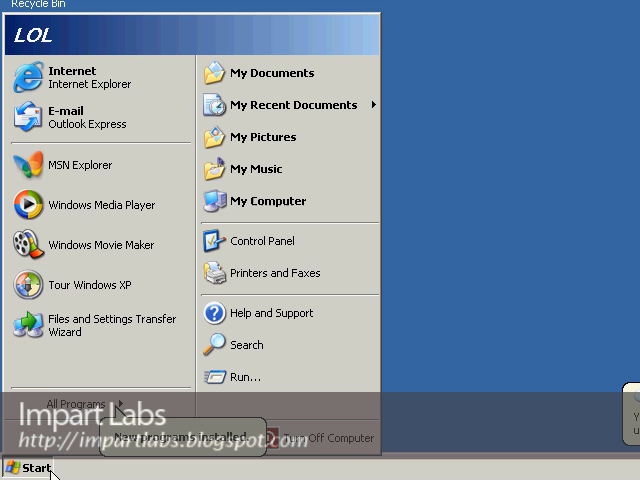
Decline the restart prompt and show Disk Management with dynamic Disk 0 and unallocated Disk 1.
right_click(268, 201)
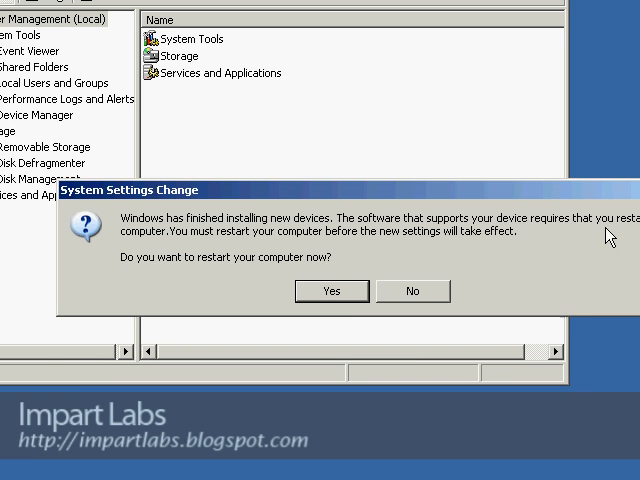
left_click(412, 291)
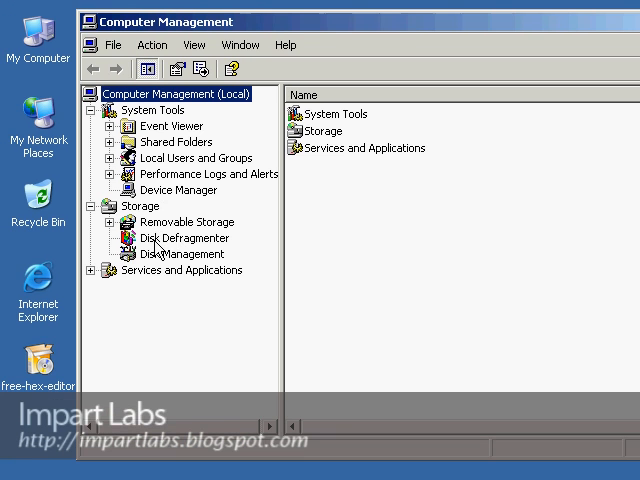
left_click(180, 254)
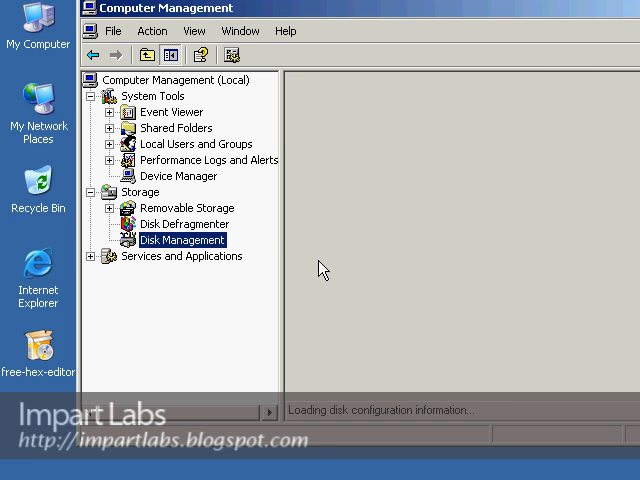
left_click(180, 239)
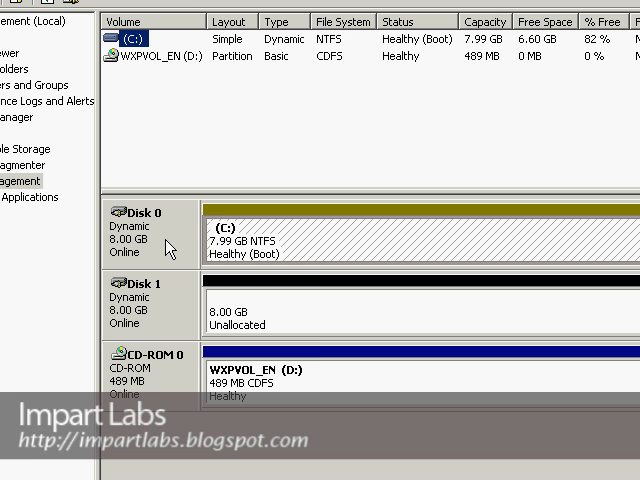
Start a New Volume Wizard on Disk 0 and advance to Select Volume Type.
right_click(160, 250)
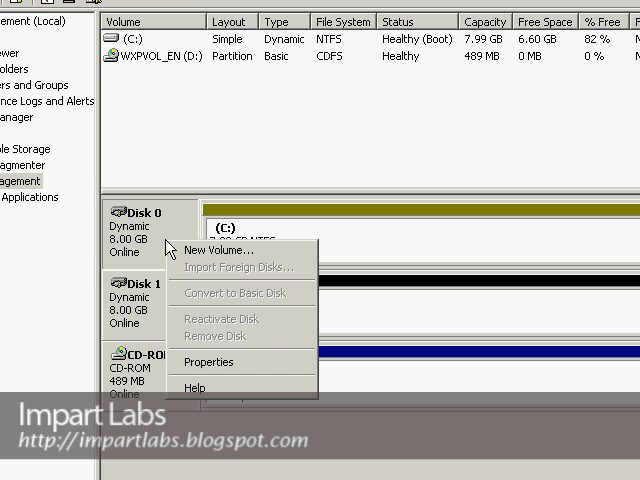
left_click(220, 246)
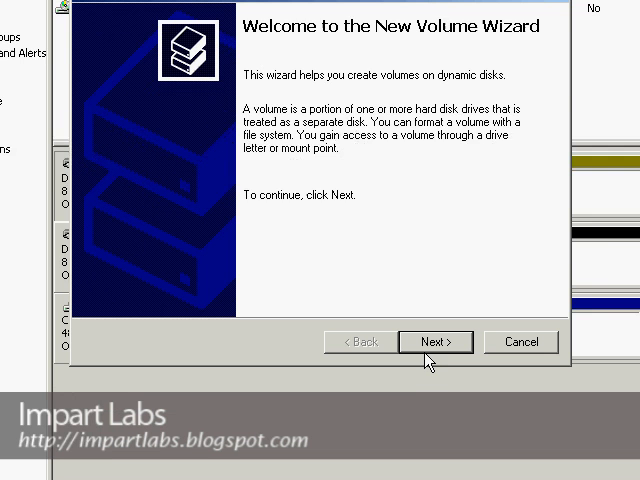
left_click(434, 341)
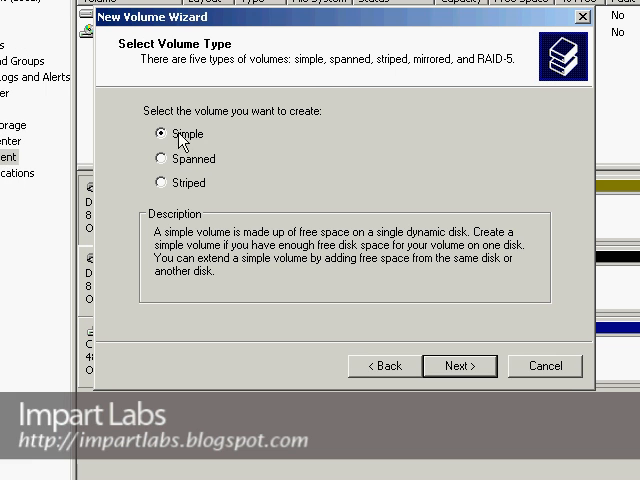
mouse_move(210, 182)
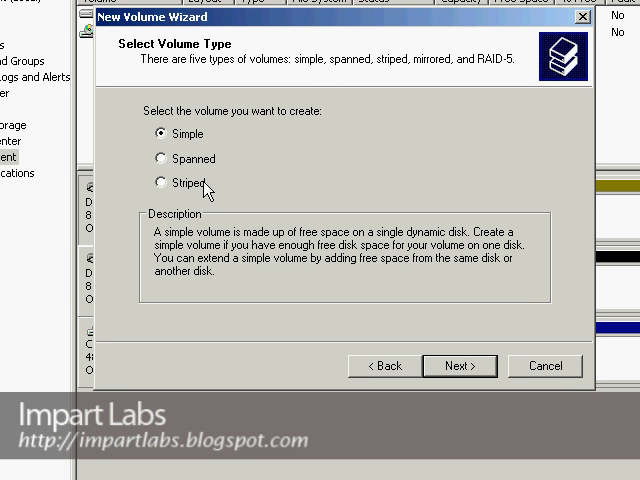
mouse_move(406, 160)
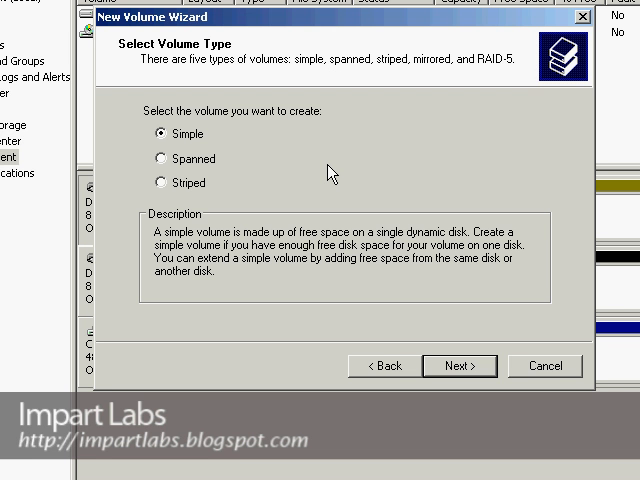
mouse_move(291, 160)
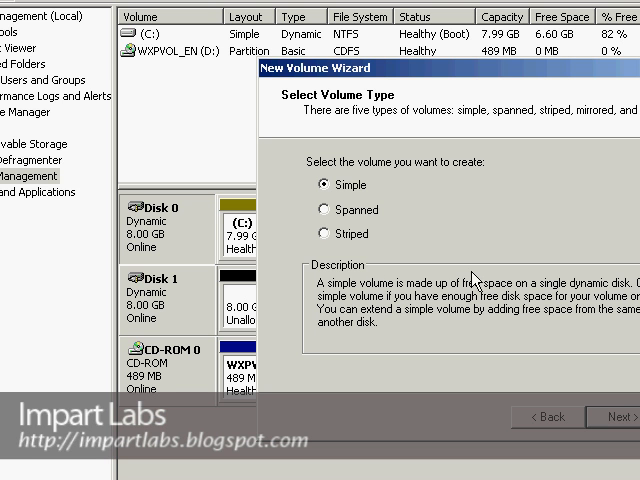
mouse_move(467, 272)
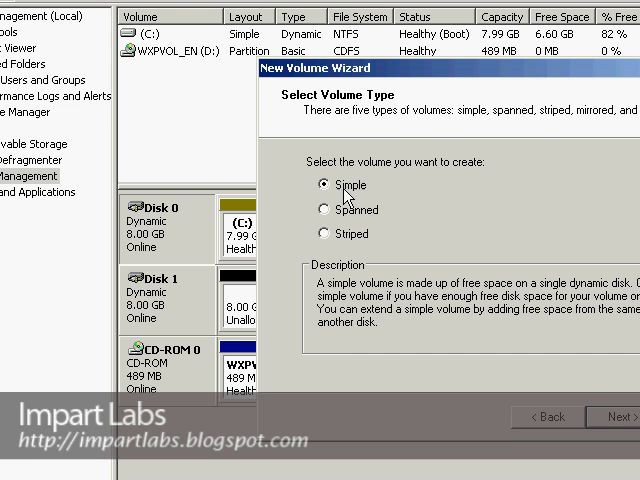
mouse_move(363, 232)
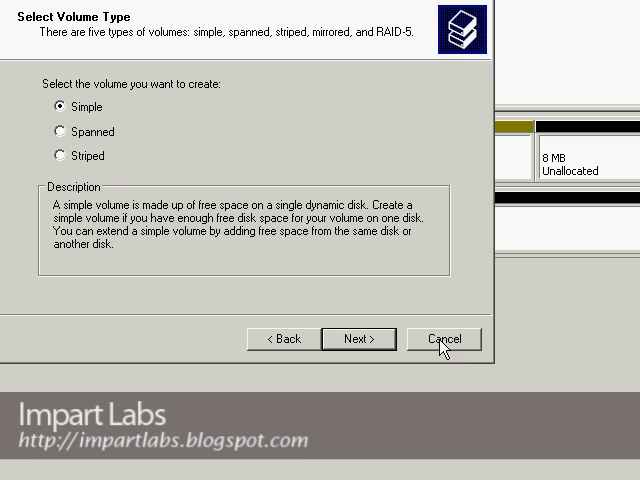
Cancel the New Volume Wizard and refresh the Windows XP desktop.
left_click(443, 339)
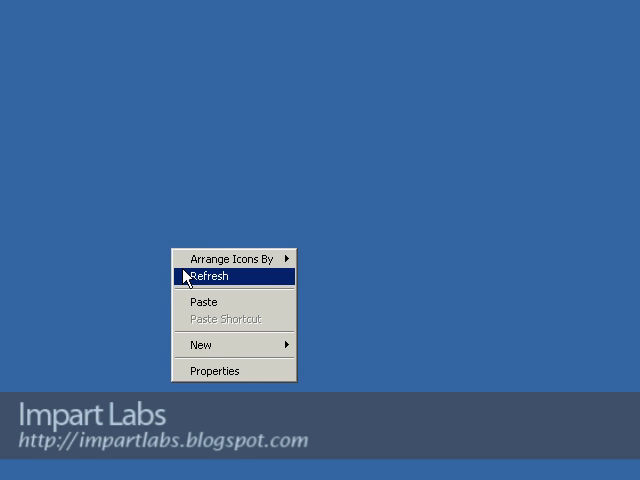
left_click(205, 274)
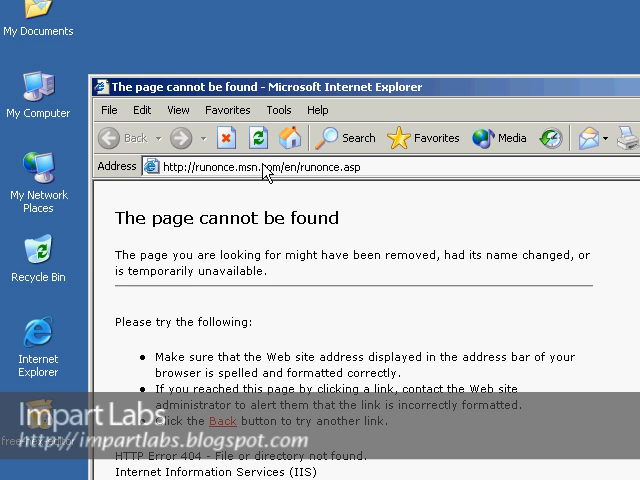
type("http://www.google.com")
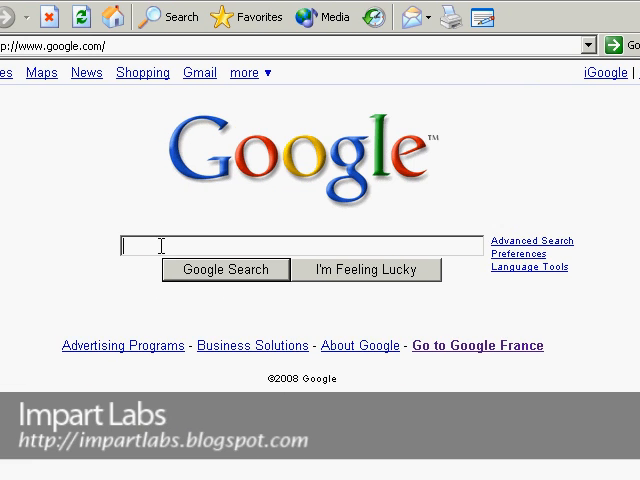
type("free hex editor")
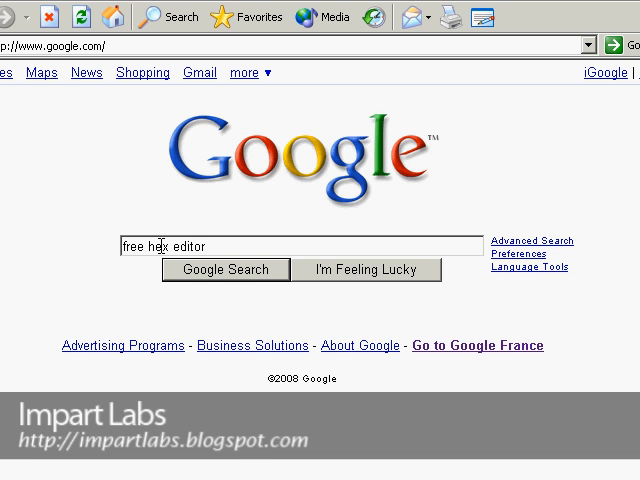
type("hhd sop")
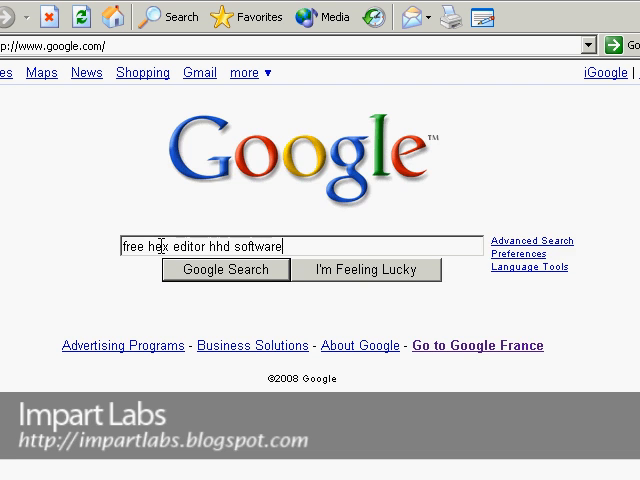
Search Google, follow the HHD result, and save the Free Hex Editor Neo installer from CNET.
left_click(225, 269)
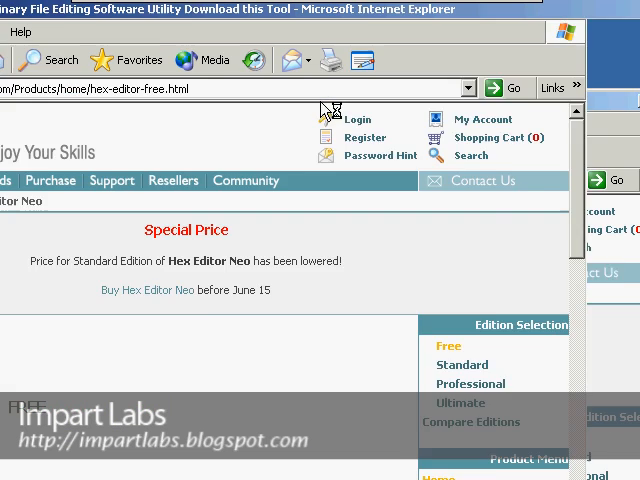
scroll("down", 3)
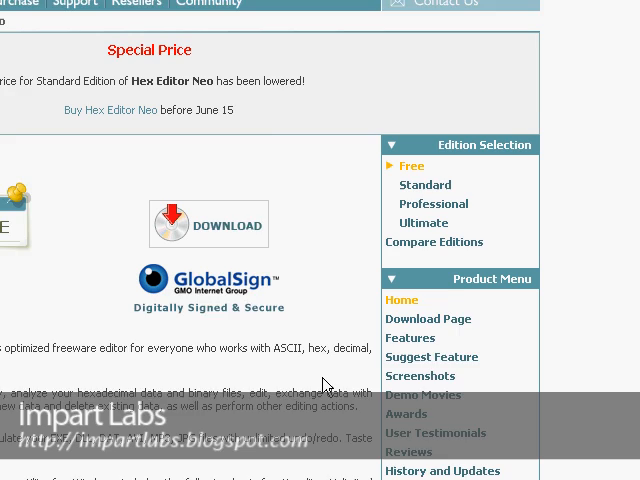
scroll("up", 3)
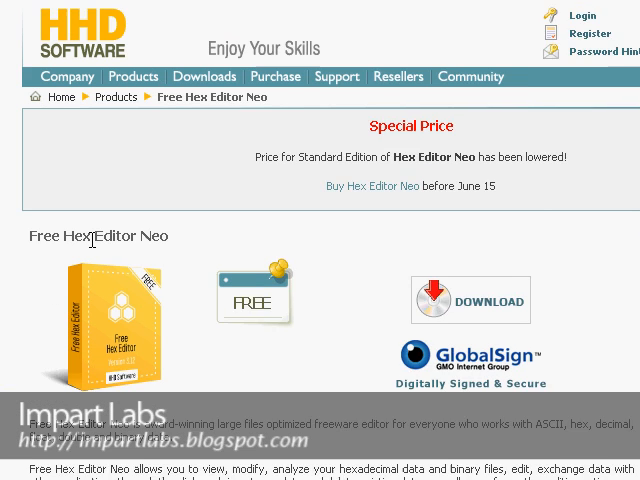
scroll("down", 3)
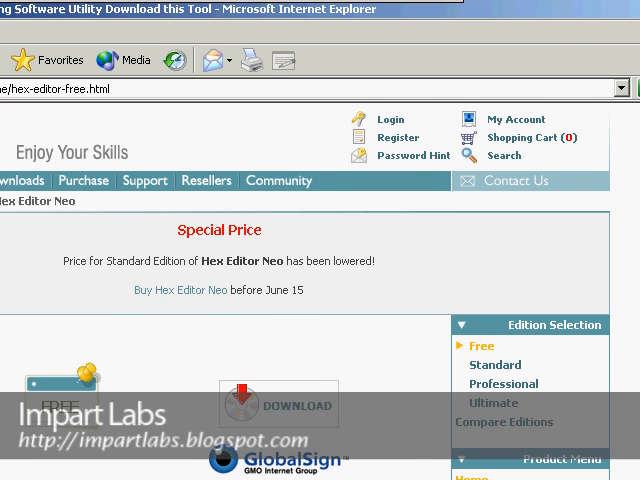
scroll("down", 3)
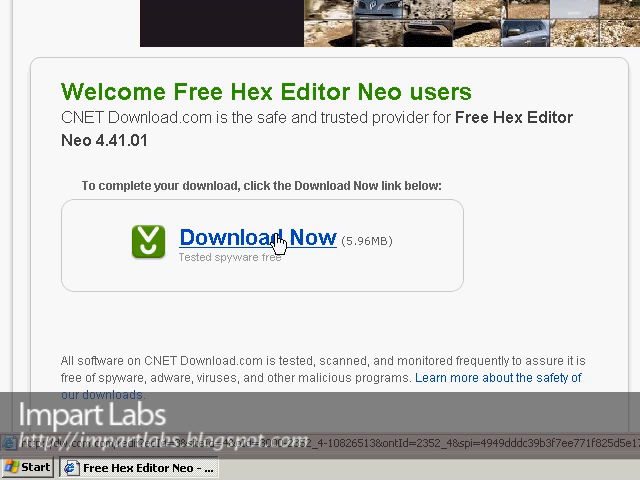
left_click(258, 241)
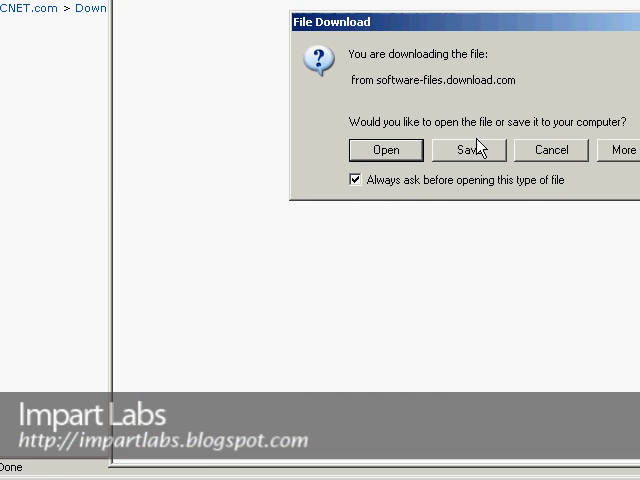
left_click(468, 150)
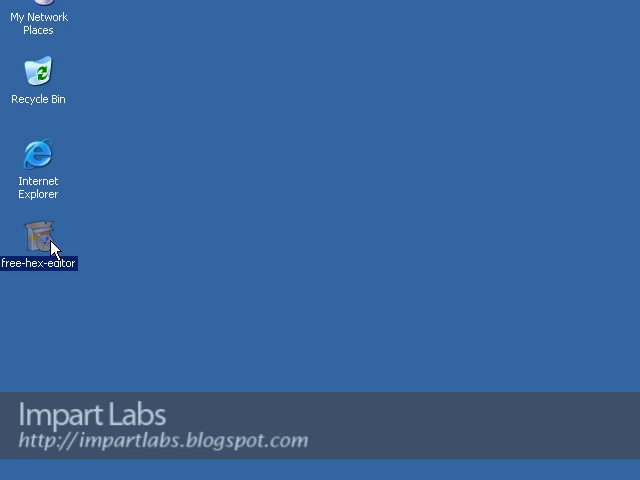
Run the free-hex-editor installer, accept the license, keep Full components and default path, then launch.
double_click(37, 237)
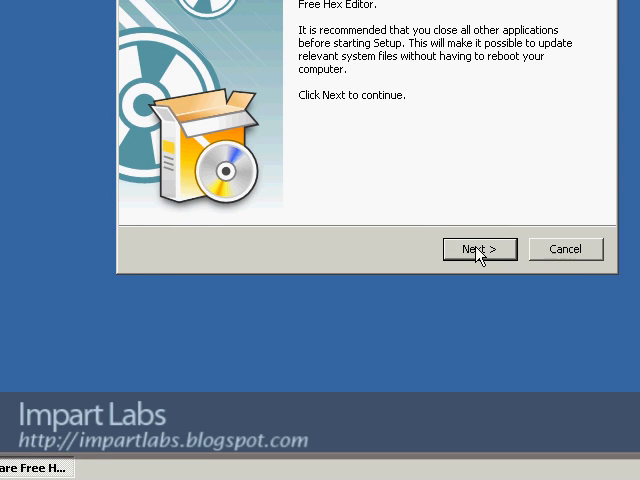
left_click(479, 249)
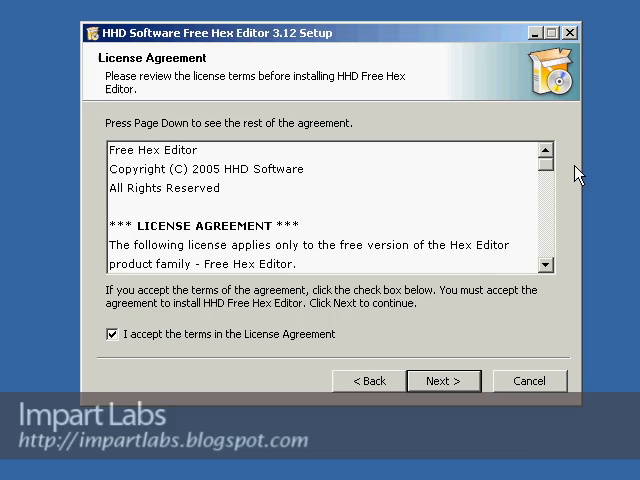
scroll("down", 3)
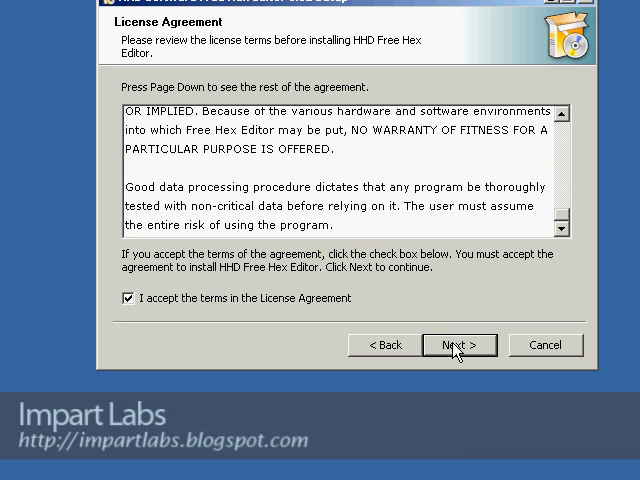
left_click(458, 344)
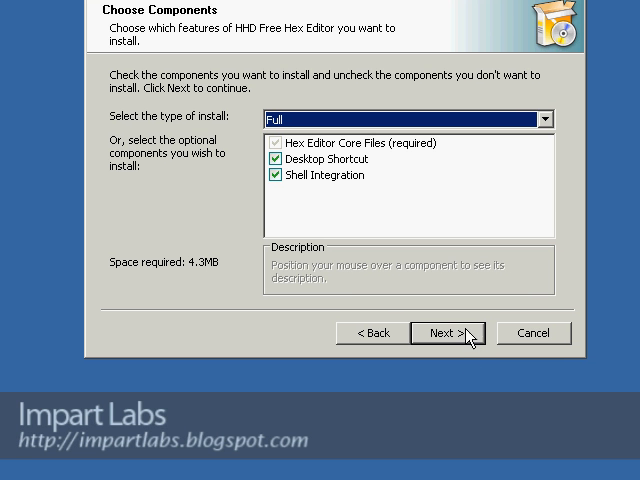
left_click(446, 333)
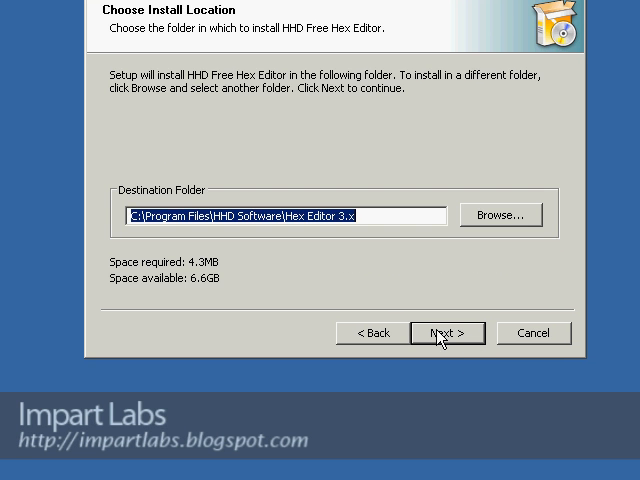
left_click(447, 333)
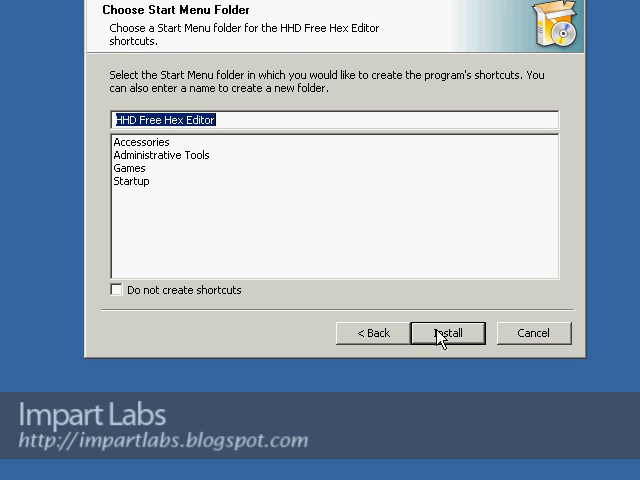
left_click(447, 333)
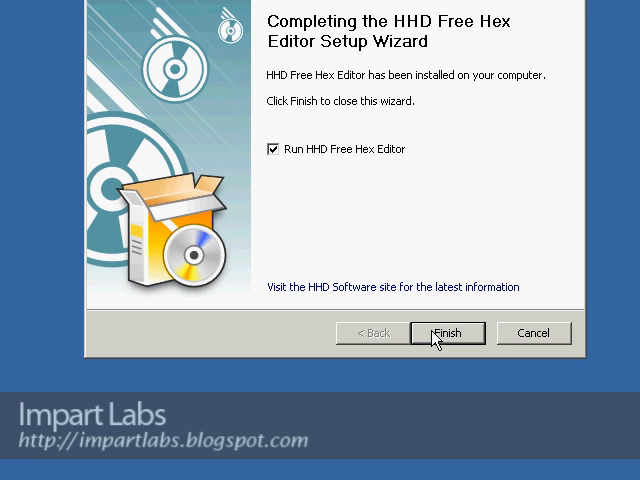
mouse_move(395, 244)
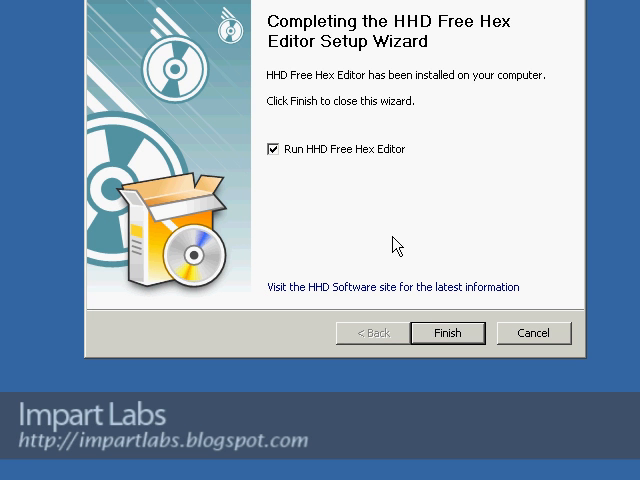
mouse_move(343, 163)
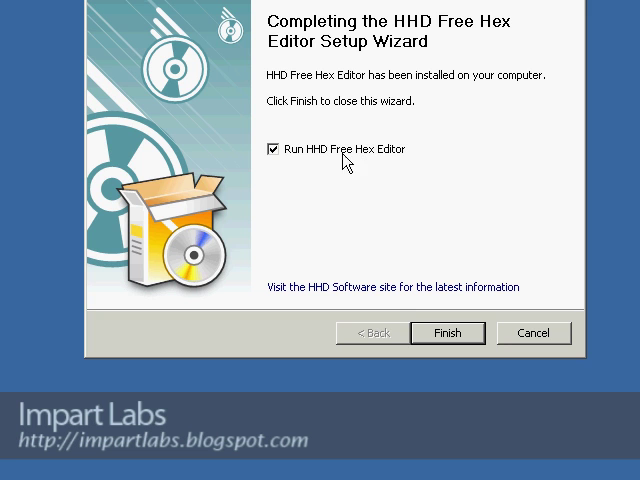
left_click(448, 333)
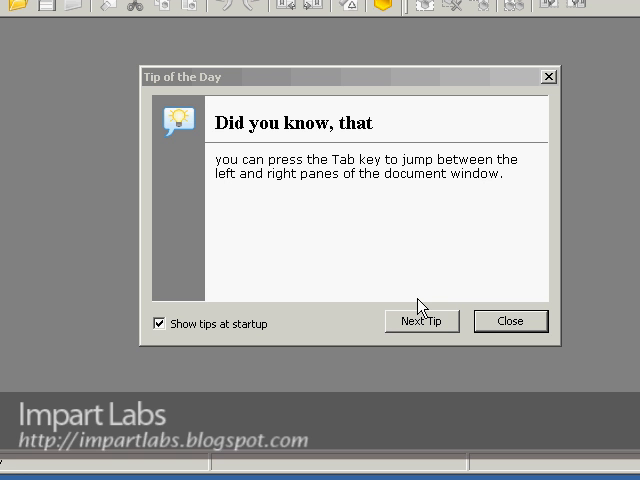
mouse_move(438, 318)
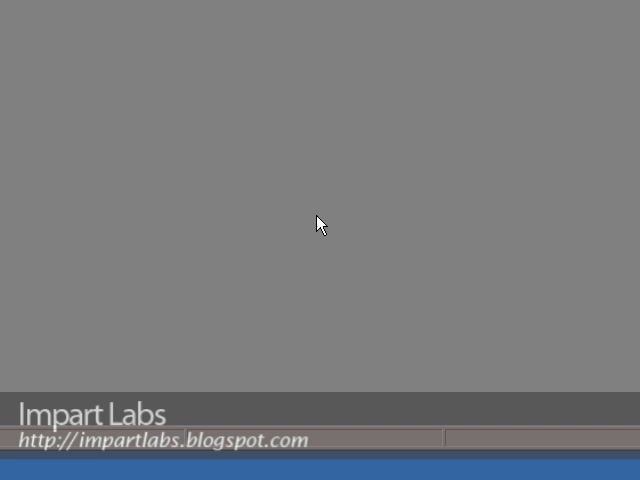
mouse_move(288, 181)
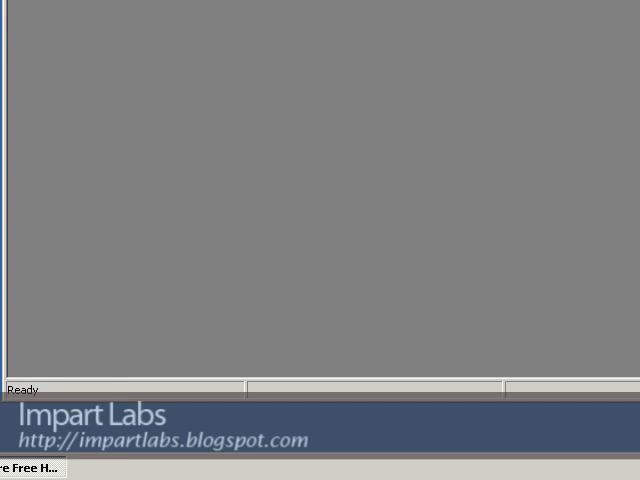
Open the Start menu from the taskbar.
left_click(22, 472)
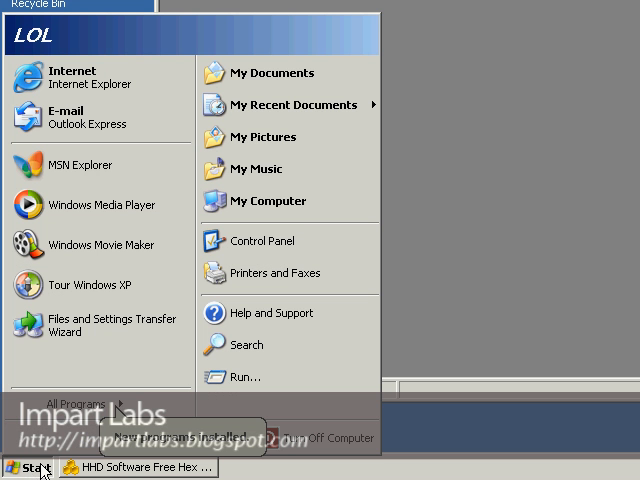
Run c:\WINDOWS\system32\drivers to open the folder, then open dmboot.sys in the hex editor.
left_click(246, 377)
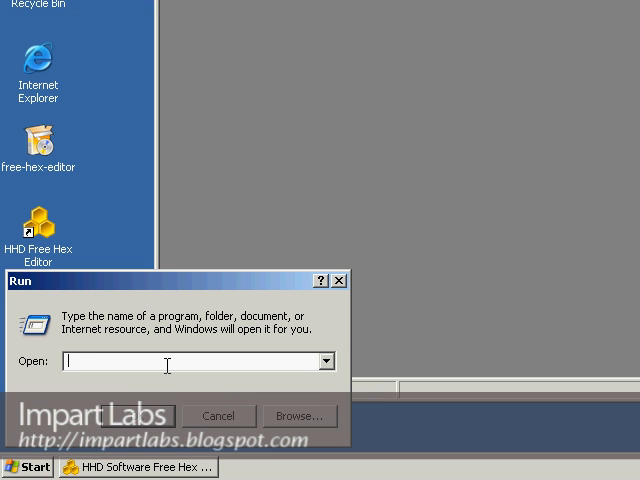
type("c:\\WINDOWS\\")
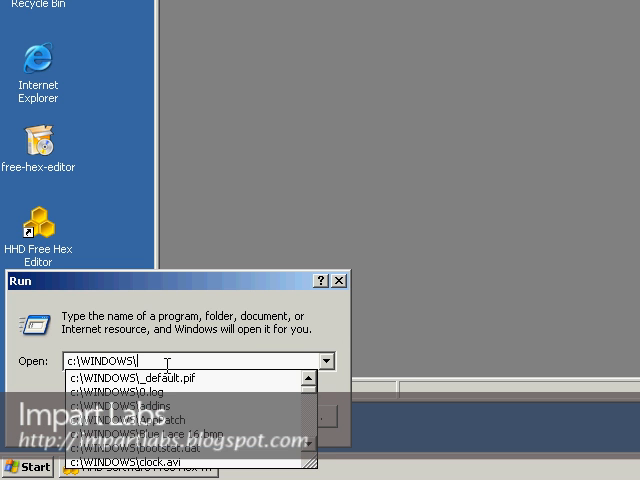
type("system3")
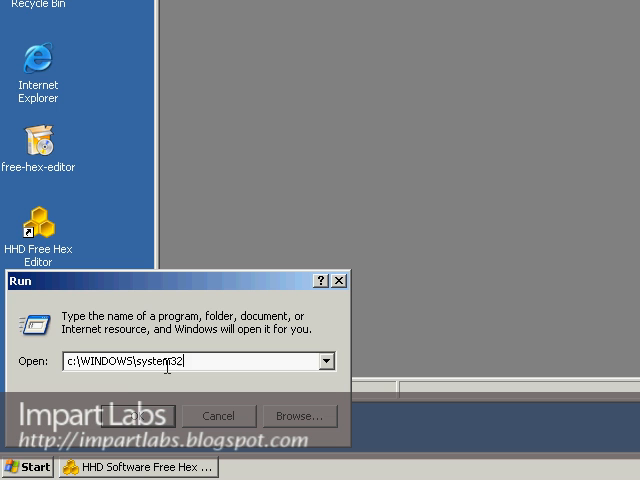
type("2\\drivers")
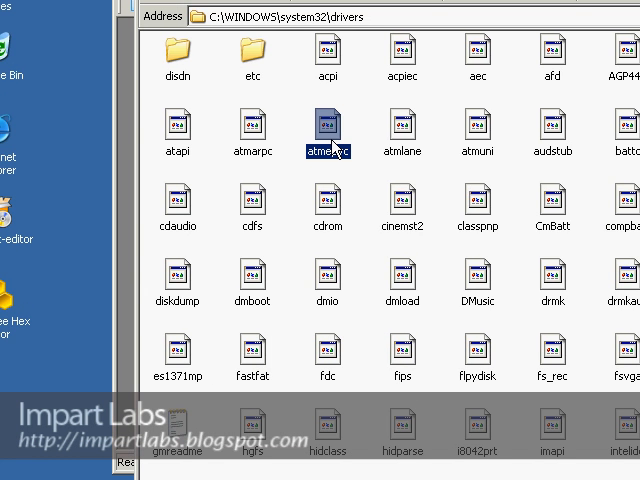
mouse_move(326, 130)
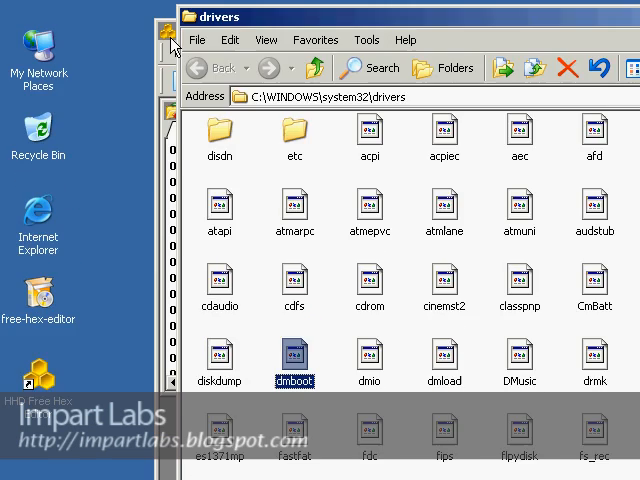
double_click(295, 350)
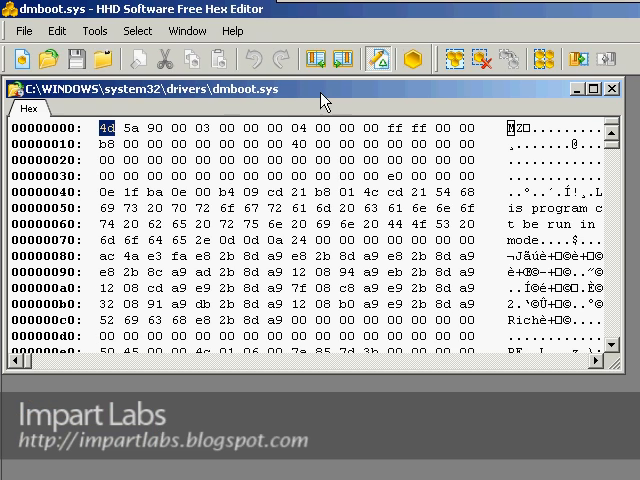
Maximize the dmboot.sys document window to show more of its hex bytes.
left_click(601, 89)
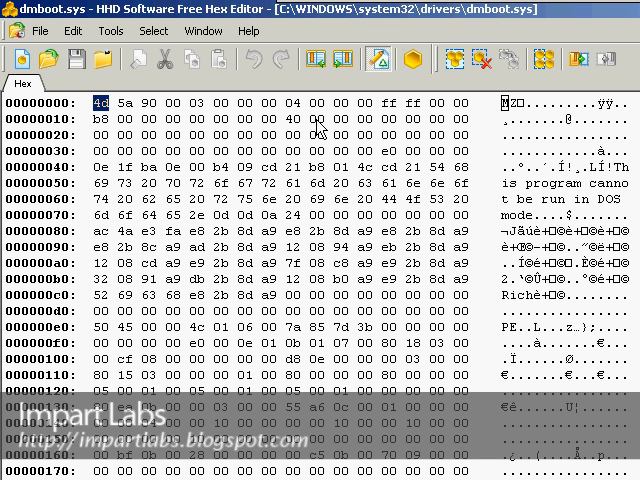
mouse_move(83, 56)
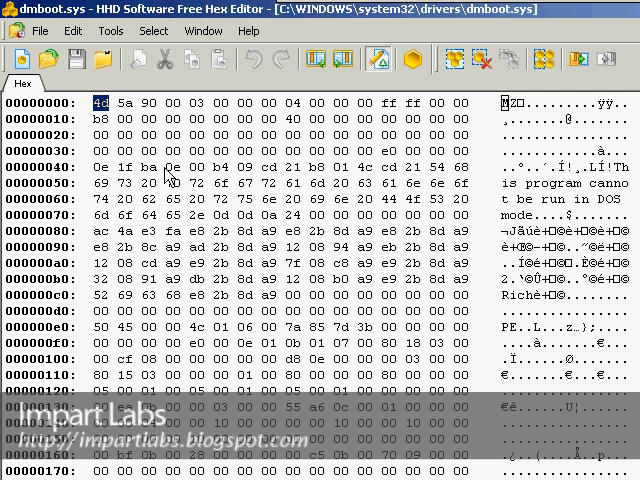
mouse_move(283, 165)
type("WINNT")
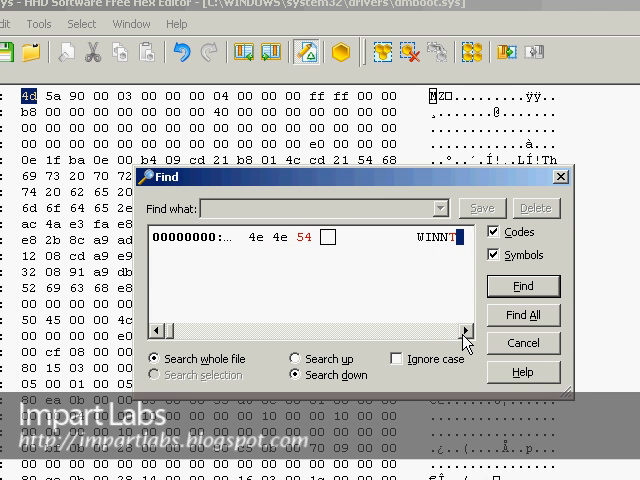
mouse_move(443, 258)
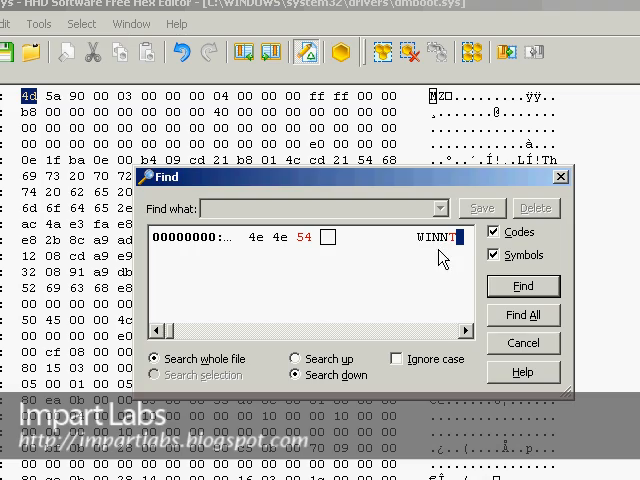